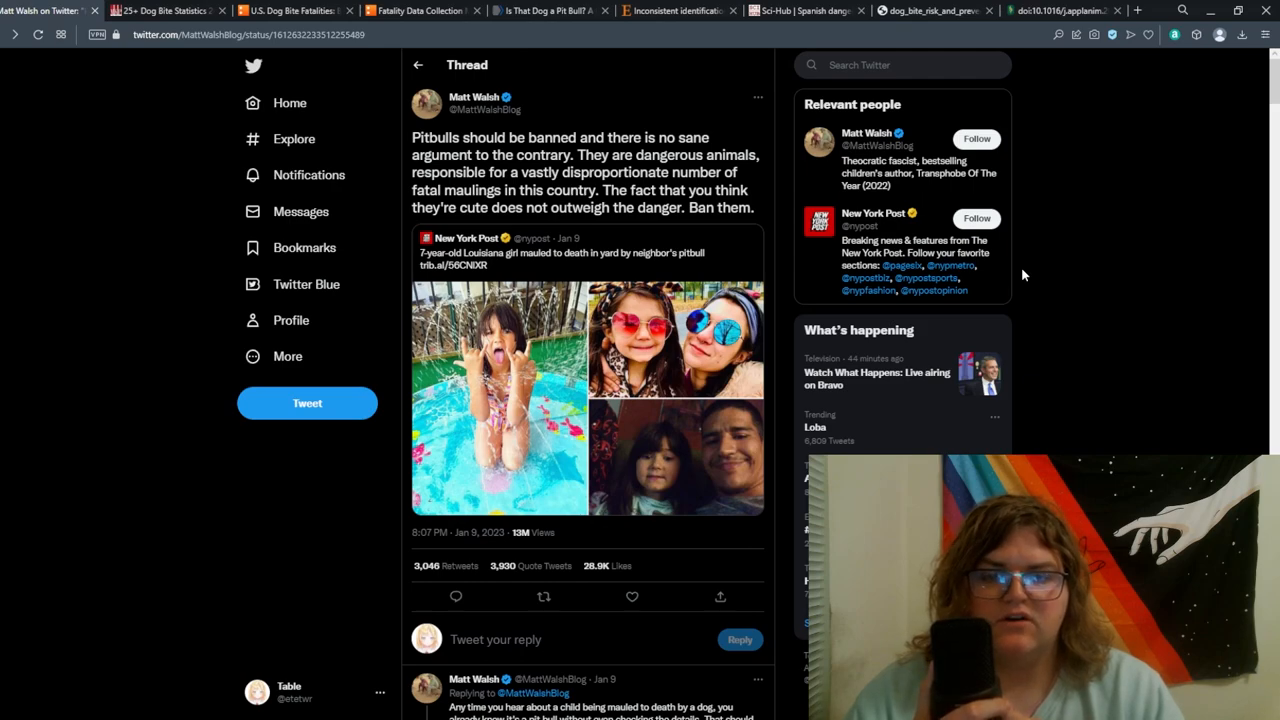
Highlight the tweet's 'dangerous animals... fatal maulings' claim, then scroll down to the replies
{"action": "left_click_drag", "start_coordinate": [577, 154], "coordinate": [648, 172]}
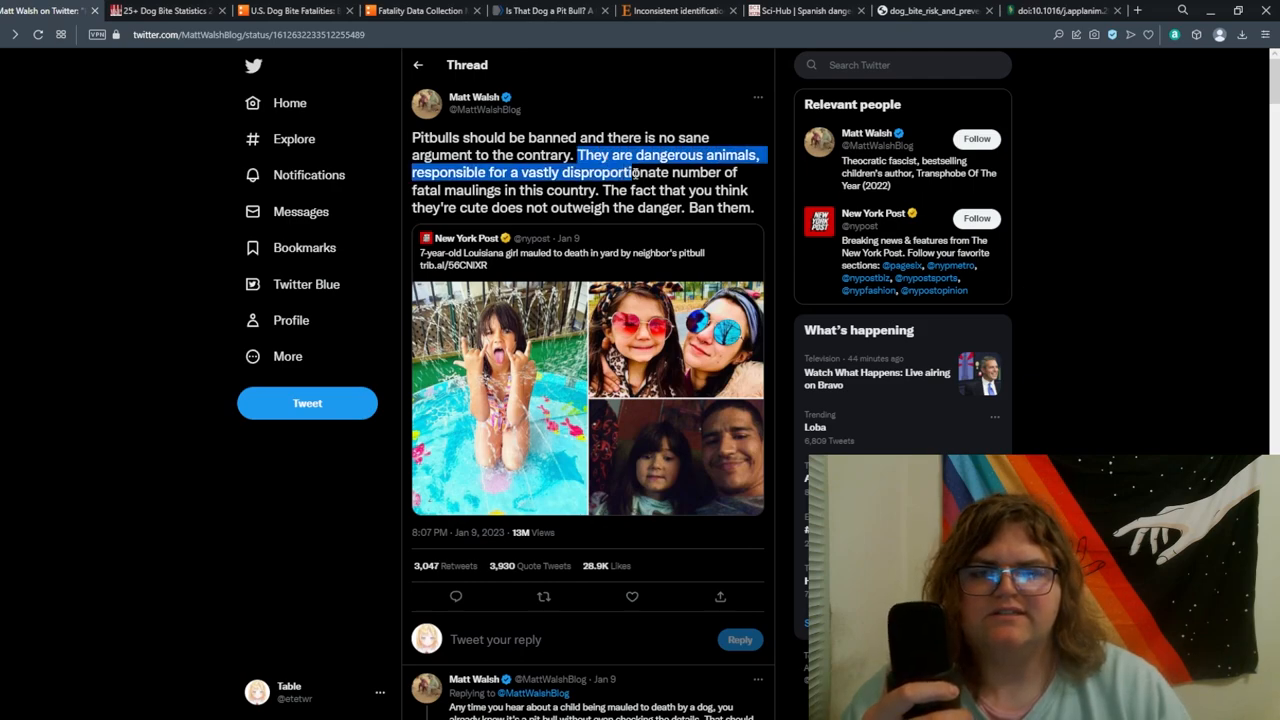
{"action": "left_click_drag", "start_coordinate": [635, 172], "coordinate": [595, 189]}
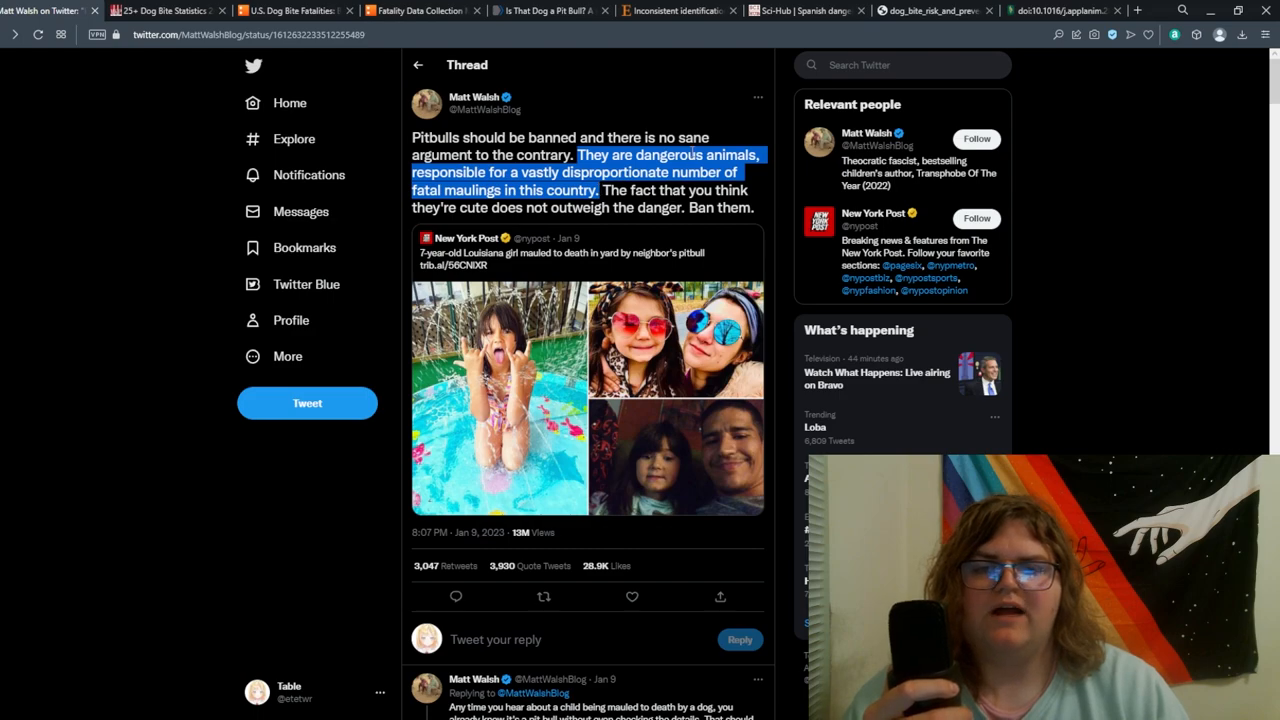
{"action": "mouse_move", "coordinate": [642, 84]}
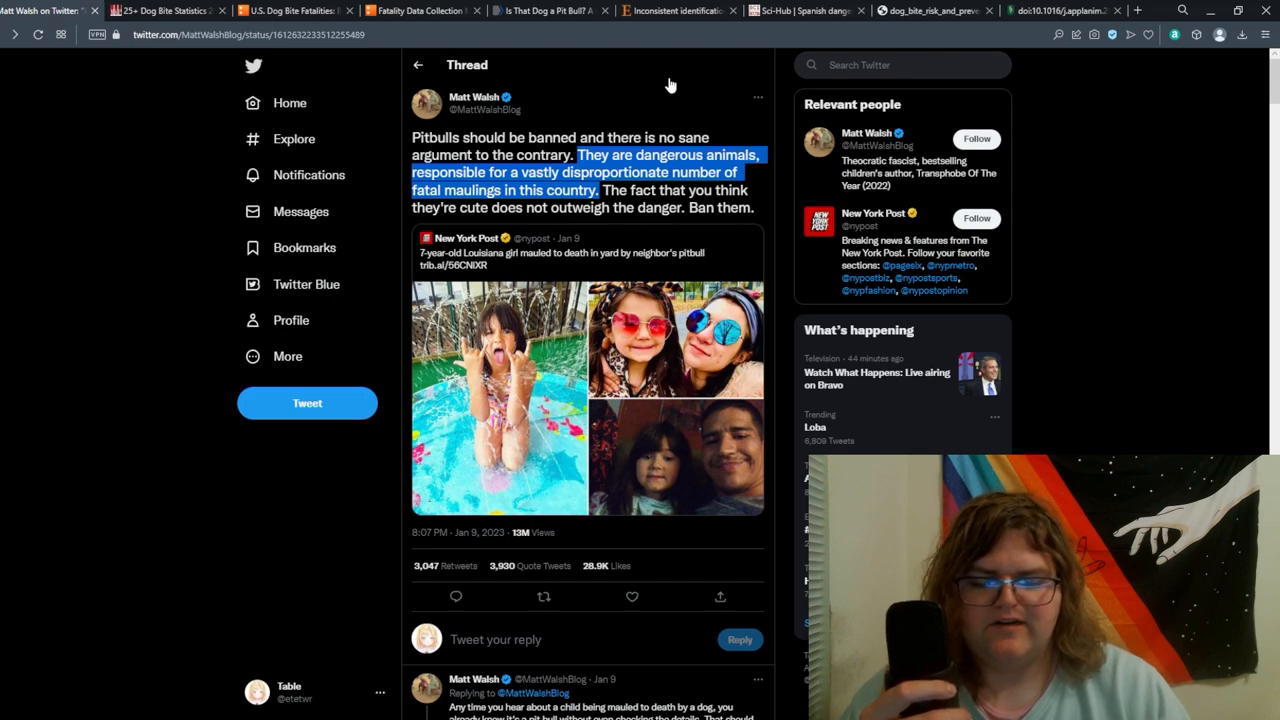
{"action": "left_click", "coordinate": [610, 190]}
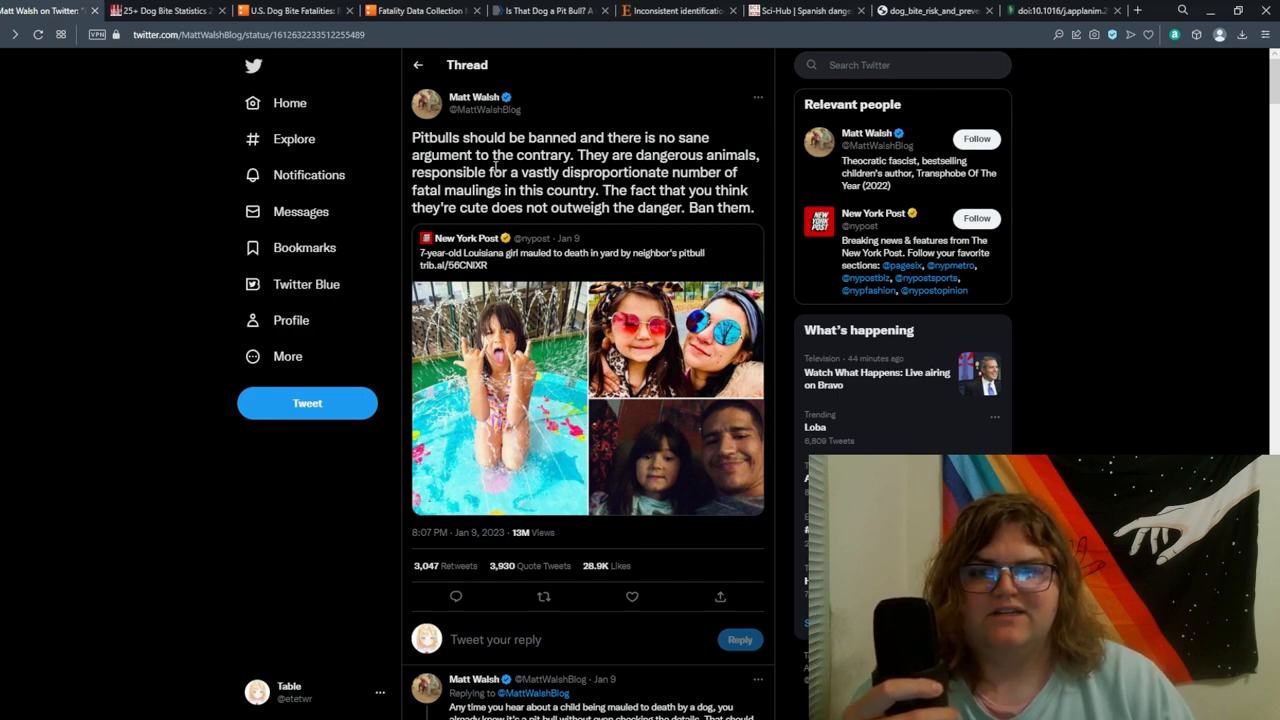
{"action": "left_click_drag", "start_coordinate": [689, 155], "coordinate": [497, 172]}
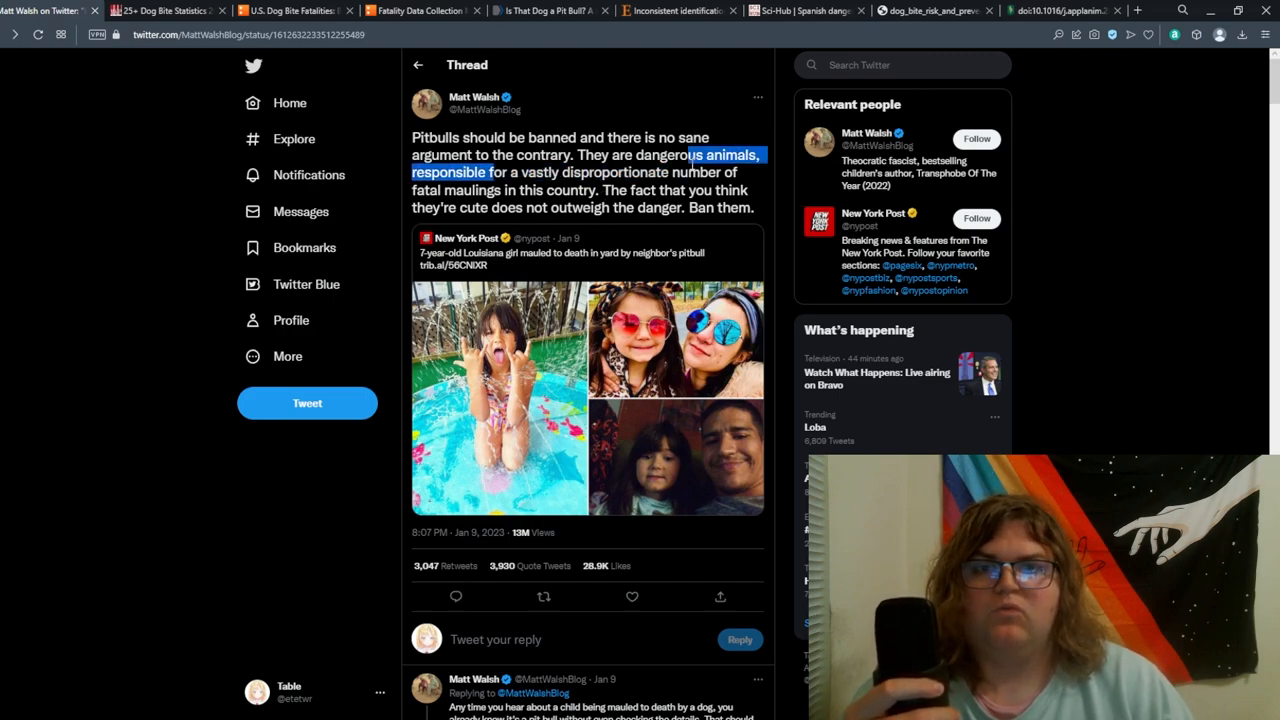
{"action": "scroll", "scroll_direction": "down", "scroll_amount": 3}
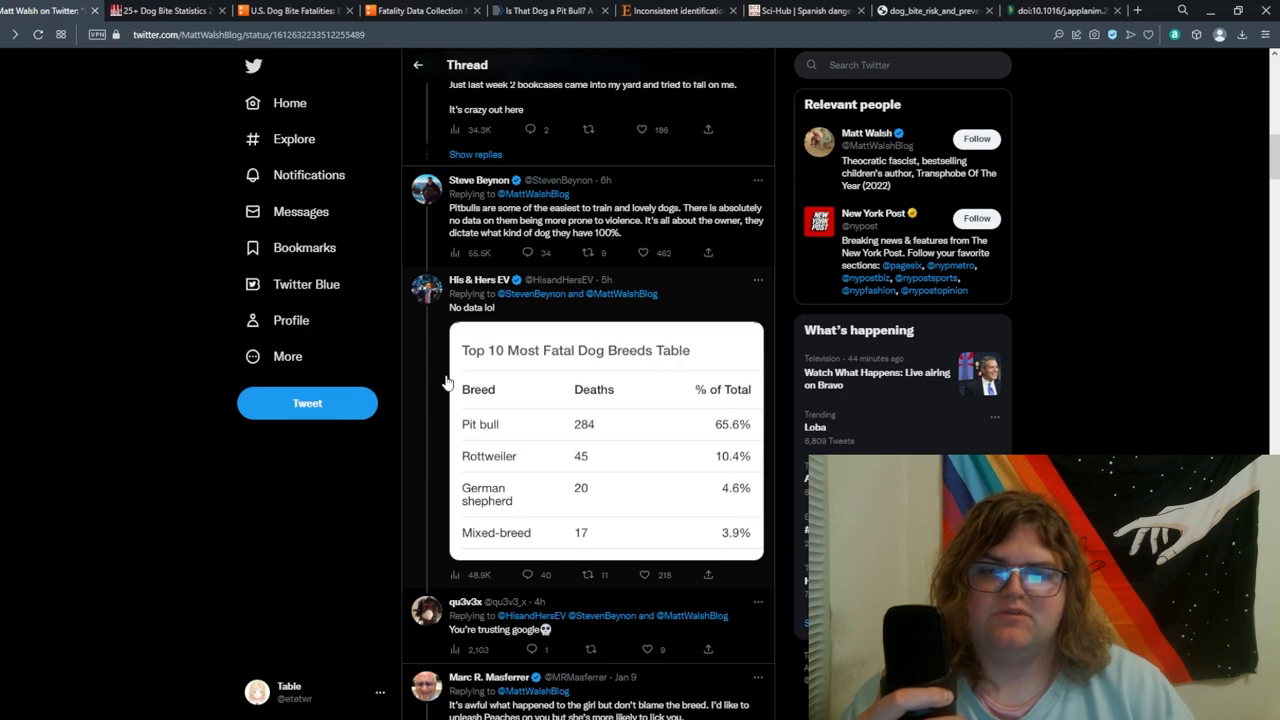
Enlarge the Top 10 Most Fatal Dog Breeds table, then switch to the '25+ Dog Bite Statistics' tab
{"action": "left_click", "coordinate": [605, 480]}
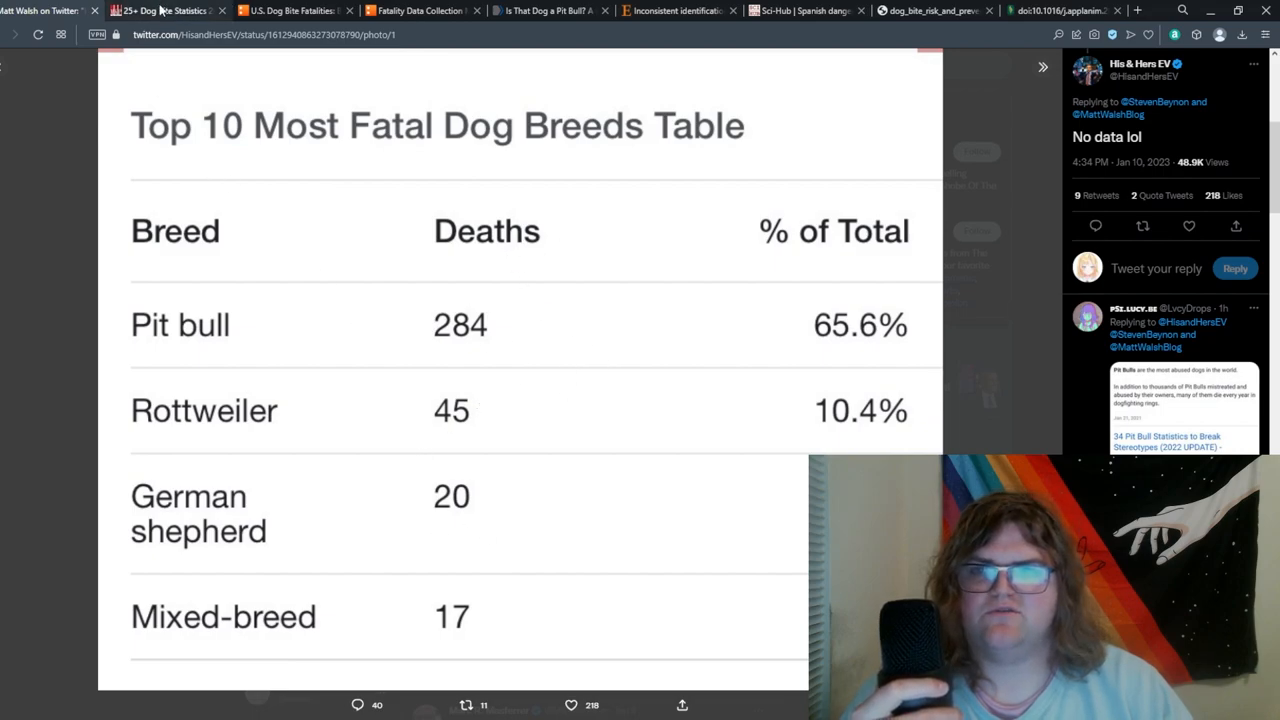
{"action": "left_click", "coordinate": [160, 11]}
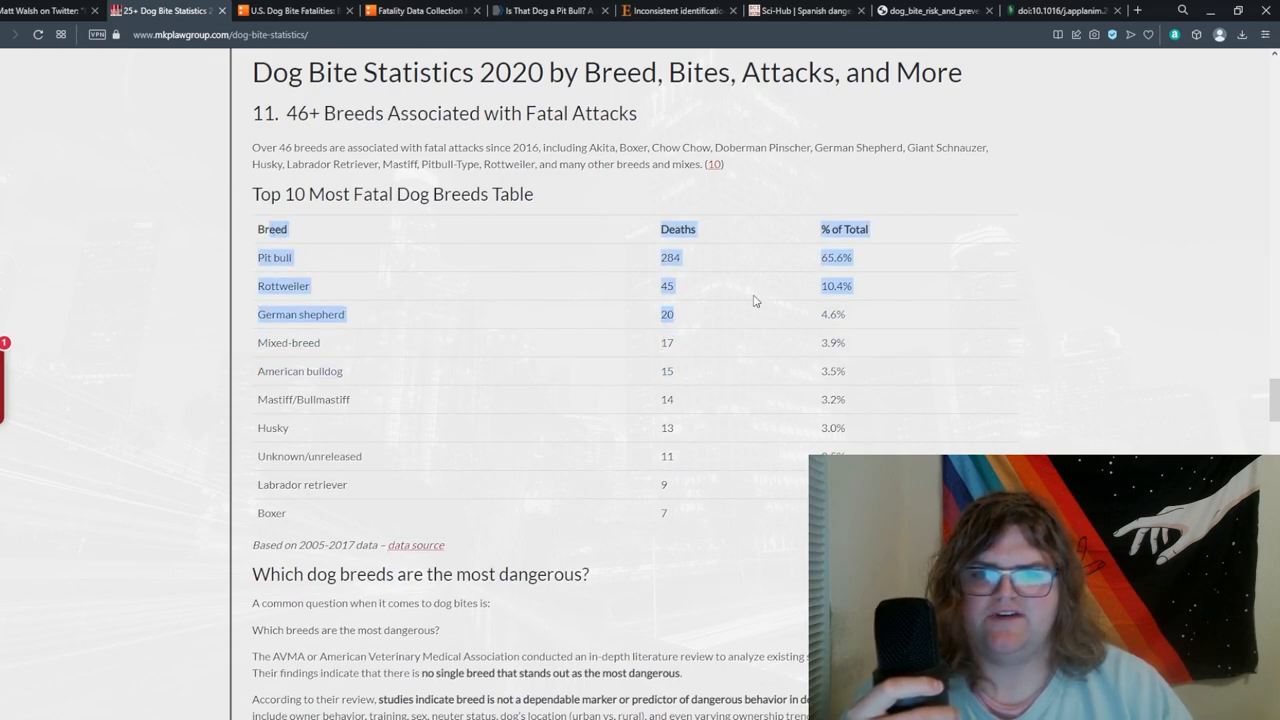
Switch to the DogsBite 2019 breed identification photographs article tab
{"action": "left_click", "coordinate": [290, 11]}
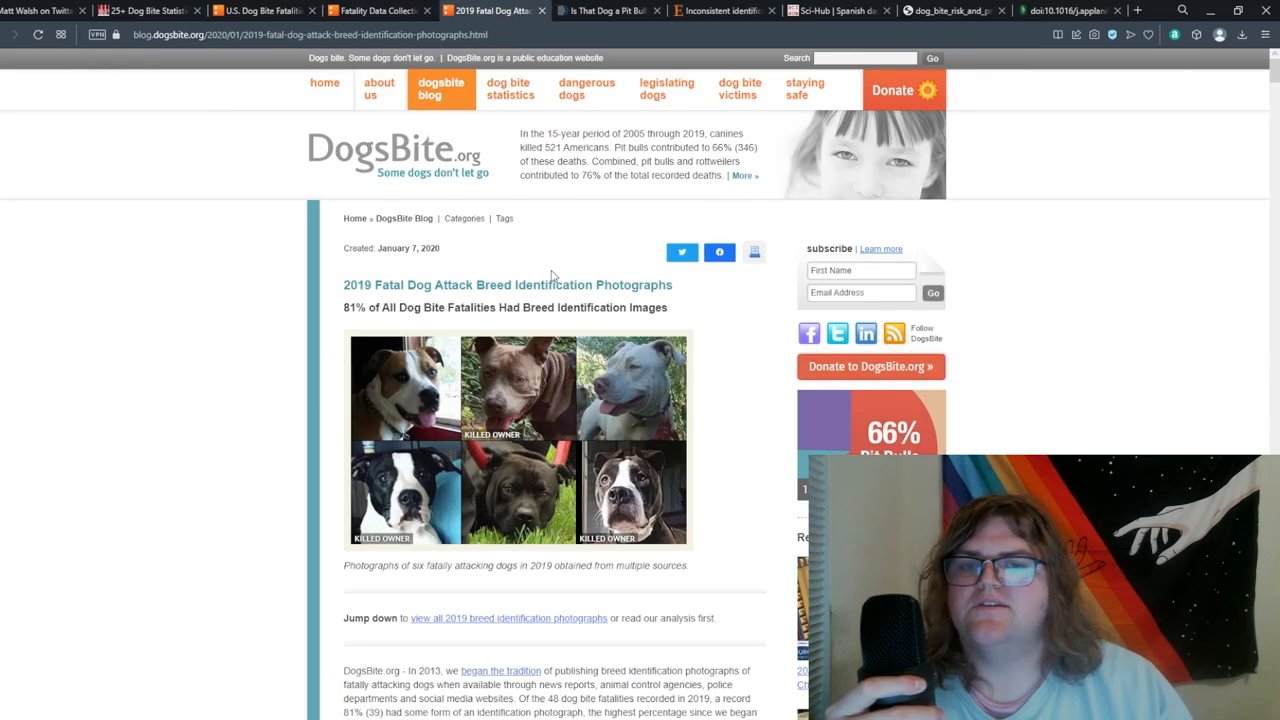
Drag across the 'Is That Dog a Pit Bull?' study's Conclusion text
{"action": "left_click_drag", "start_coordinate": [344, 285], "coordinate": [413, 285]}
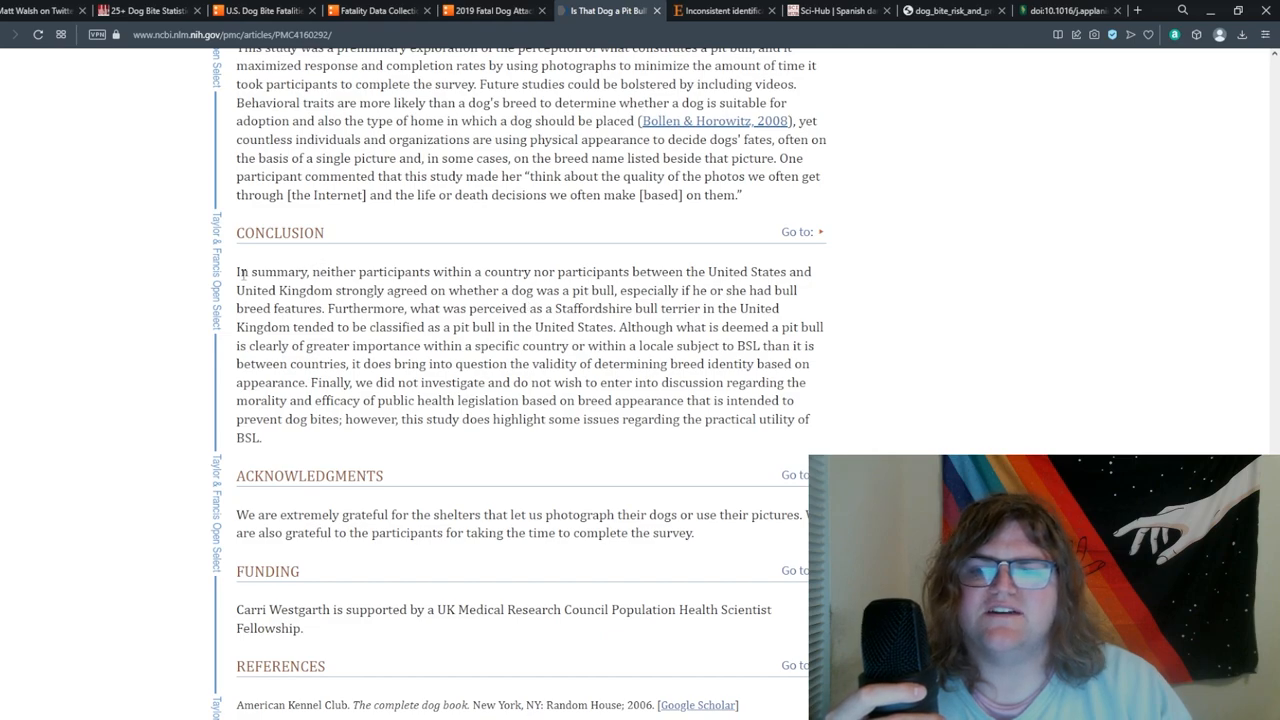
Highlight the Conclusion's opening lines through the Staffordshire bull terrier finding, then switch to the shelter-staff paper
{"action": "left_click_drag", "start_coordinate": [238, 271], "coordinate": [411, 290]}
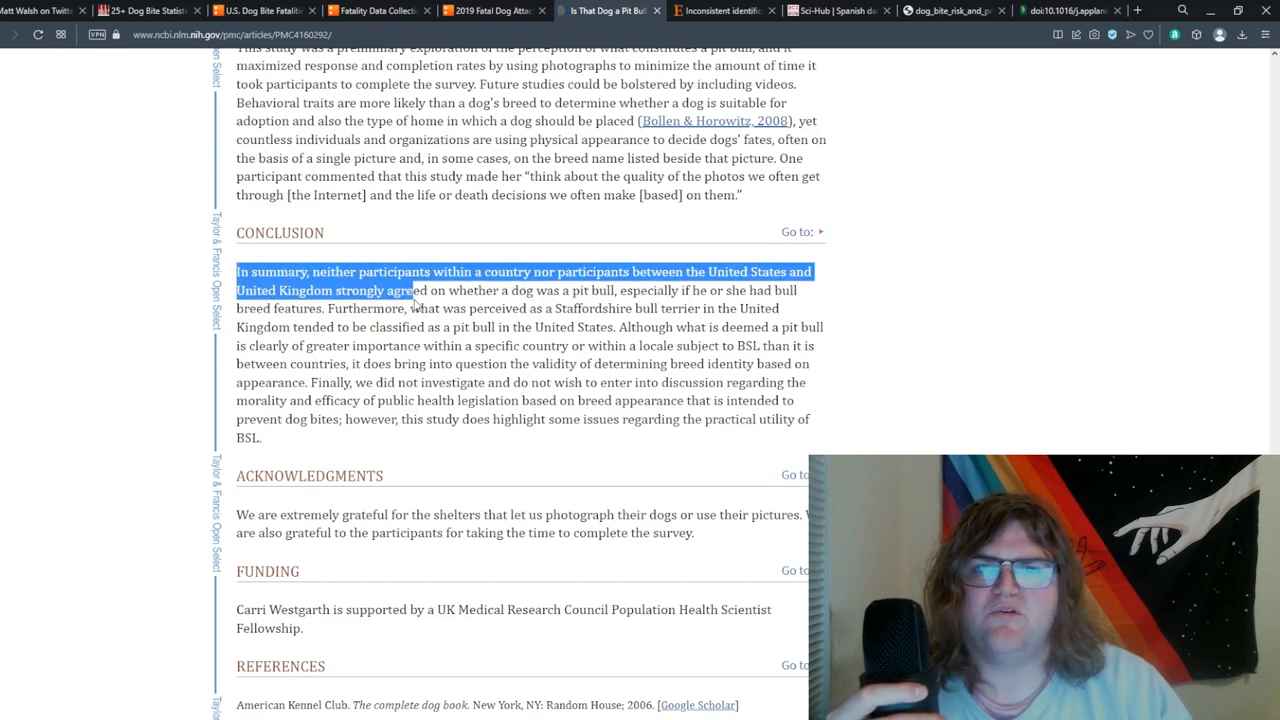
{"action": "left_click_drag", "start_coordinate": [410, 290], "coordinate": [490, 308]}
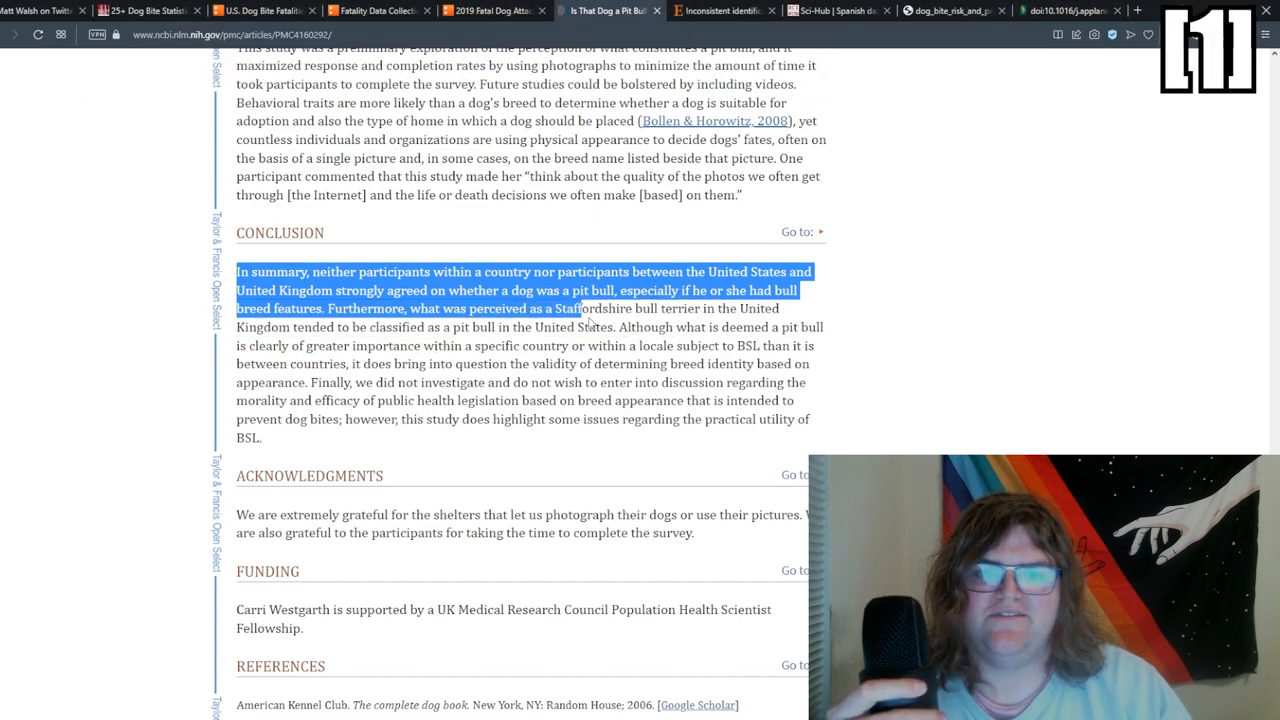
{"action": "left_click_drag", "start_coordinate": [575, 308], "coordinate": [625, 327]}
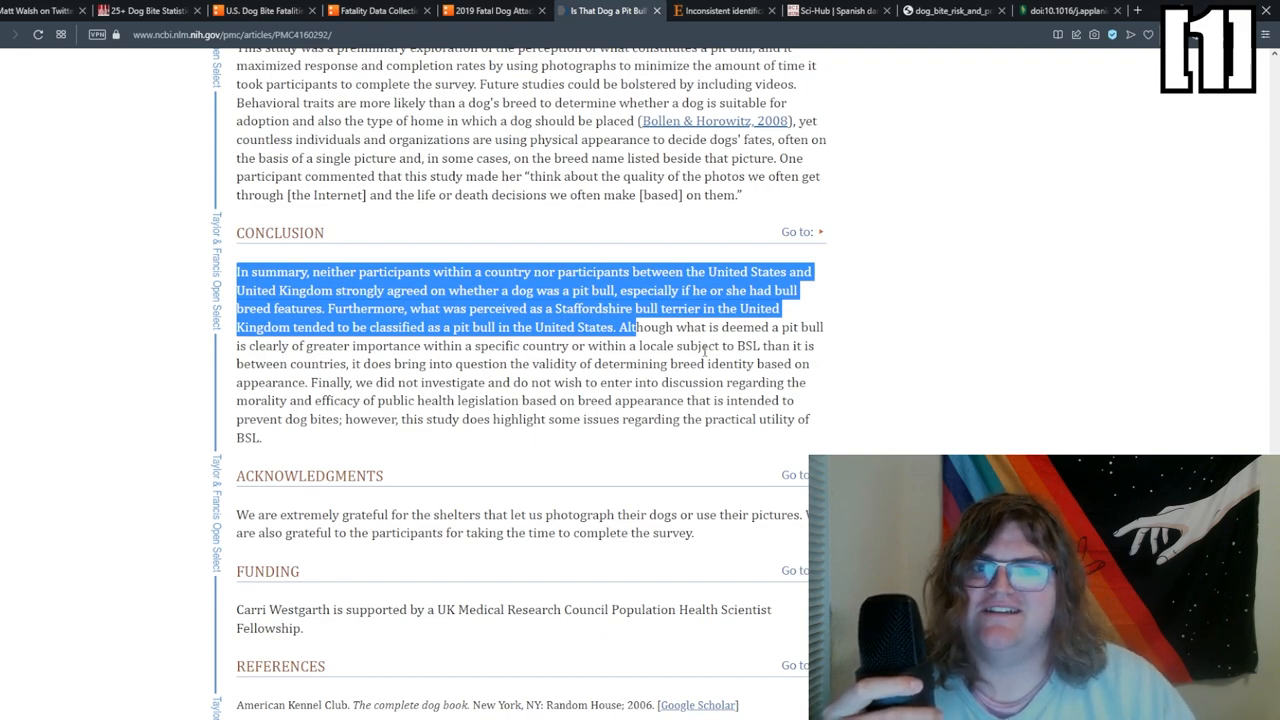
{"action": "left_click", "coordinate": [711, 11]}
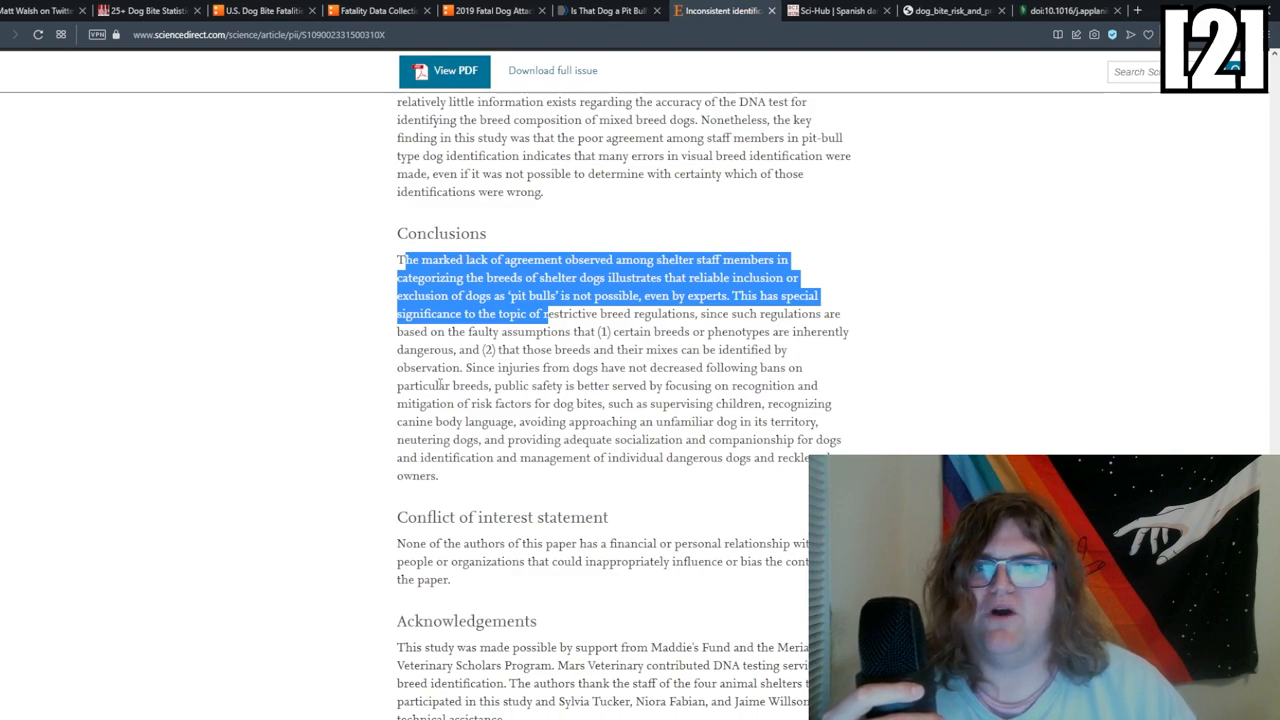
Switch to the 'Fatality Data Collection' tab on DogsBite.org
{"action": "left_click", "coordinate": [363, 10]}
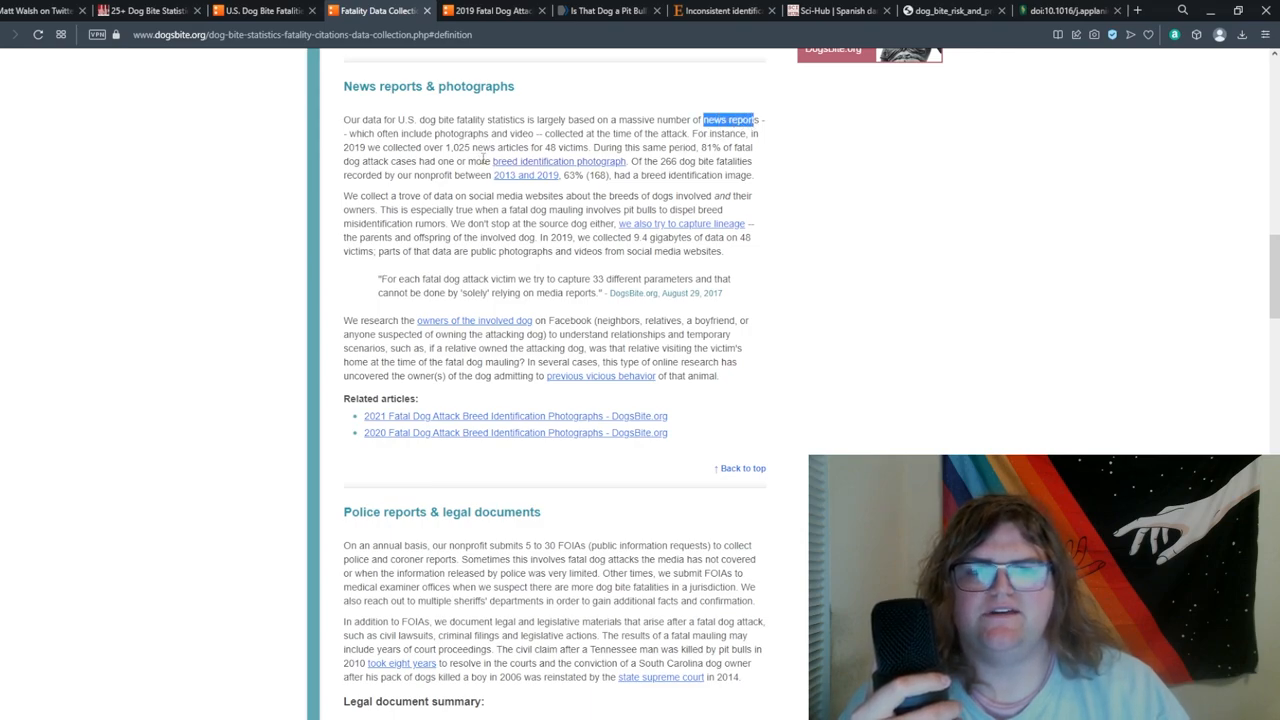
{"action": "mouse_move", "coordinate": [438, 196]}
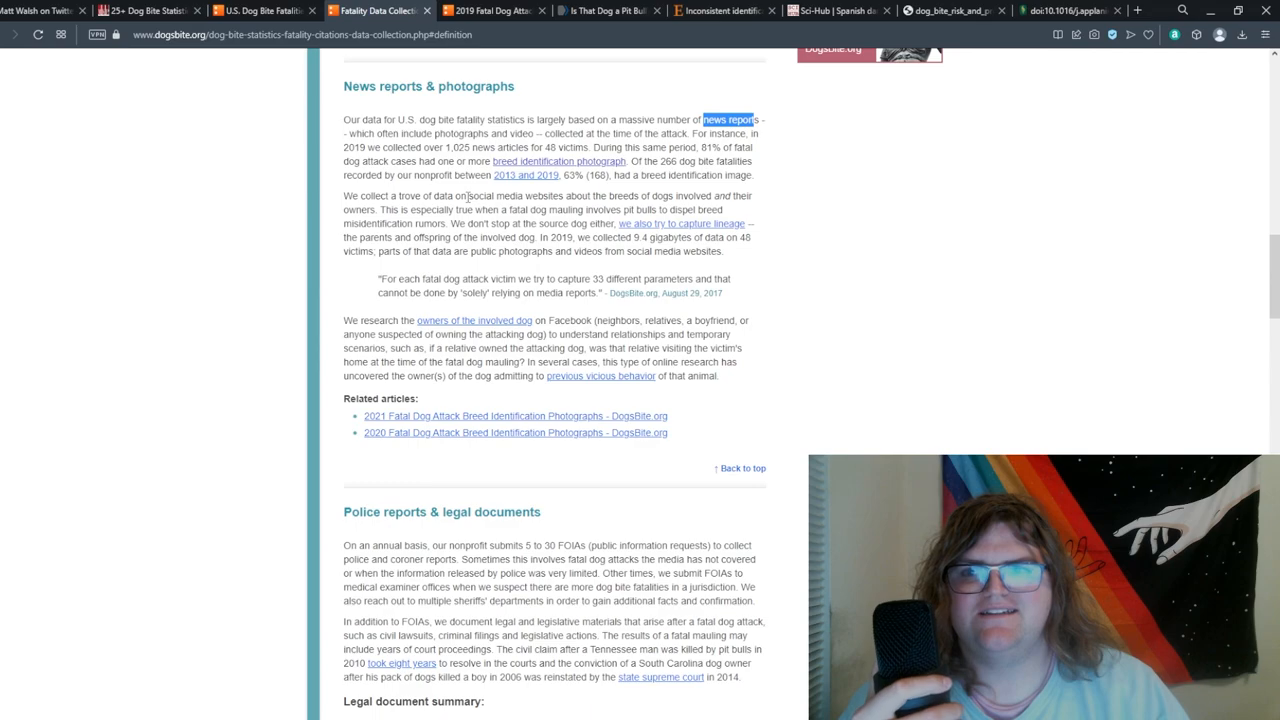
{"action": "mouse_move", "coordinate": [586, 189]}
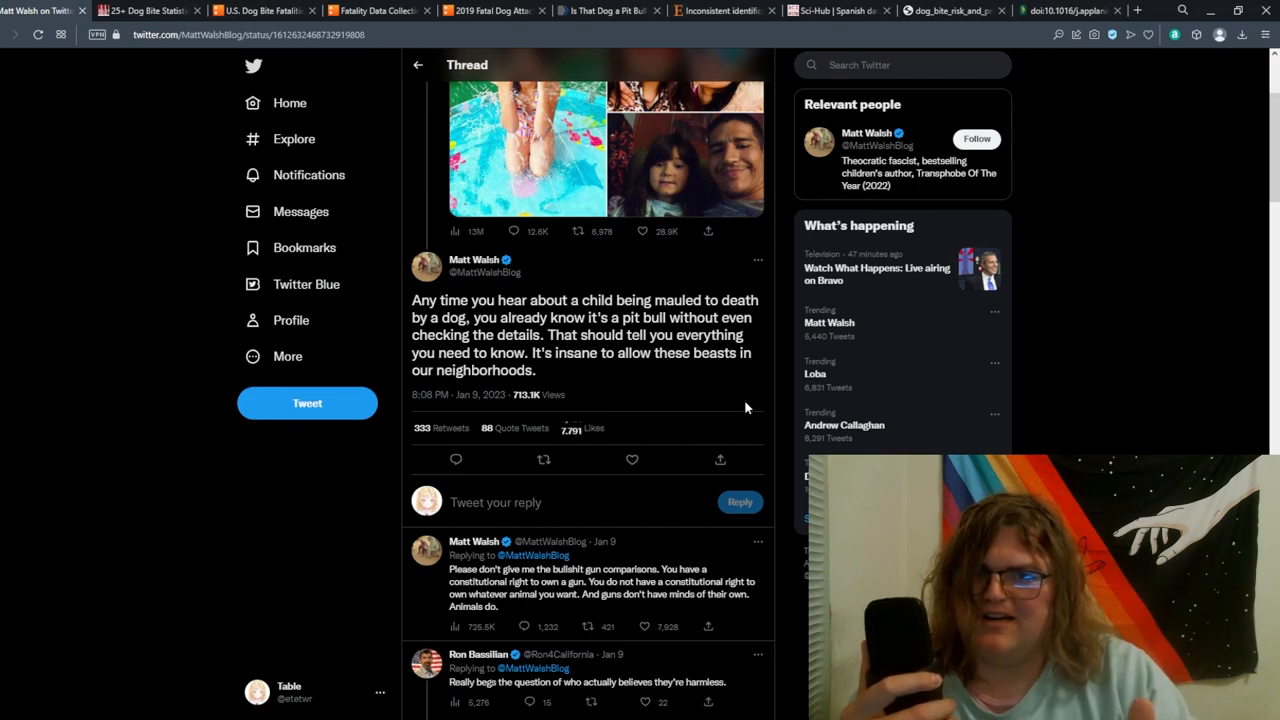
Switch to the 'Sci-Hub | Spanish dangerous animals act' tab
{"action": "left_click", "coordinate": [833, 11]}
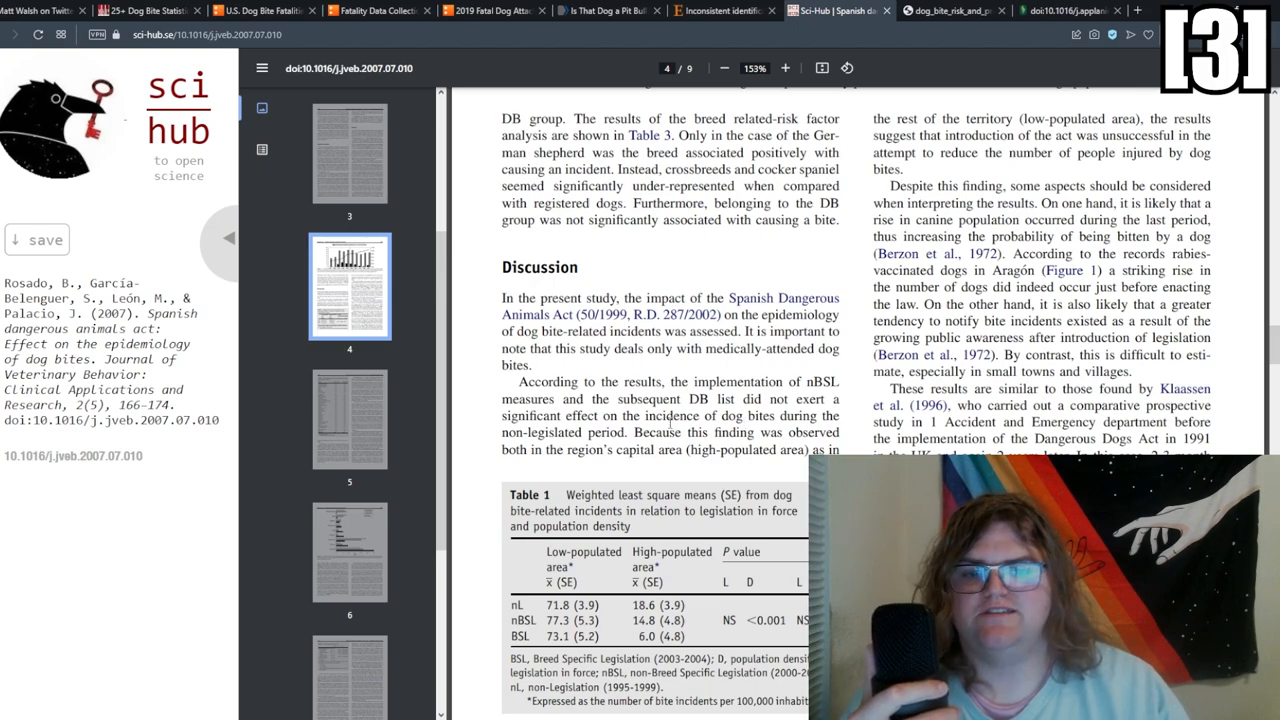
Highlight the nBSL no-significant-effect finding, then switch to the csus.edu breed differences PDF
{"action": "left_click_drag", "start_coordinate": [518, 382], "coordinate": [790, 432]}
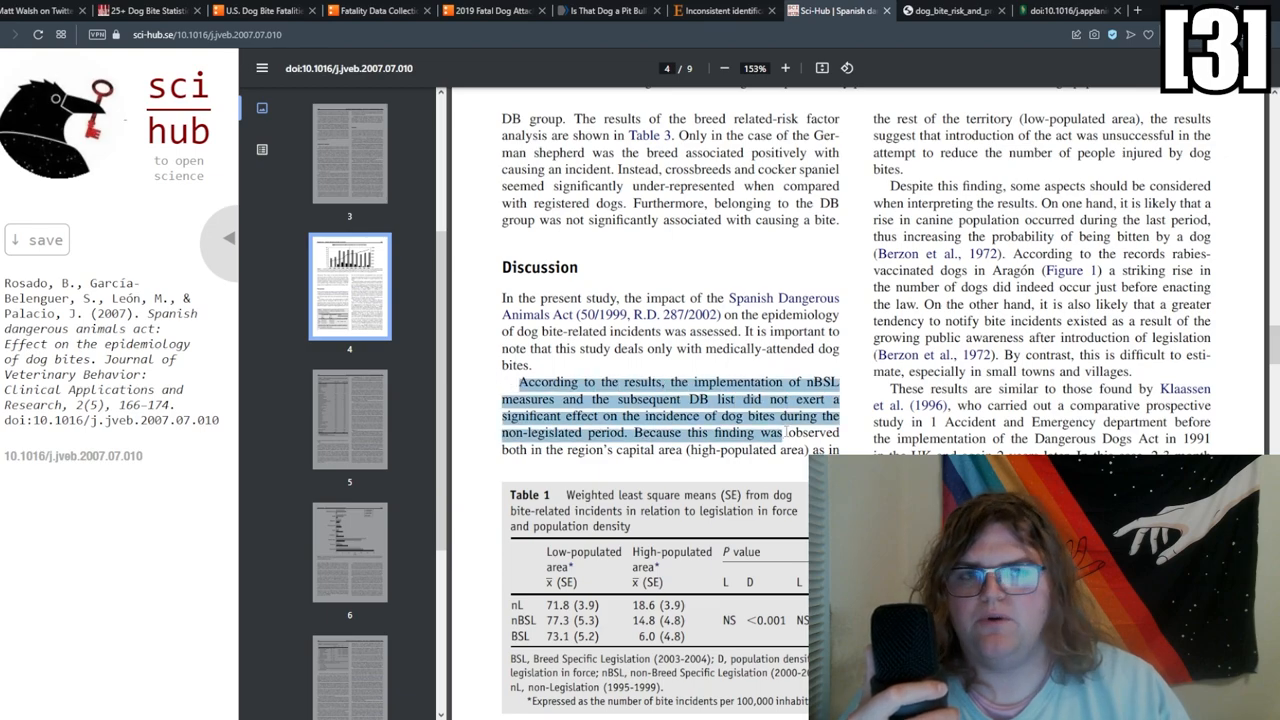
{"action": "left_click", "coordinate": [1065, 17]}
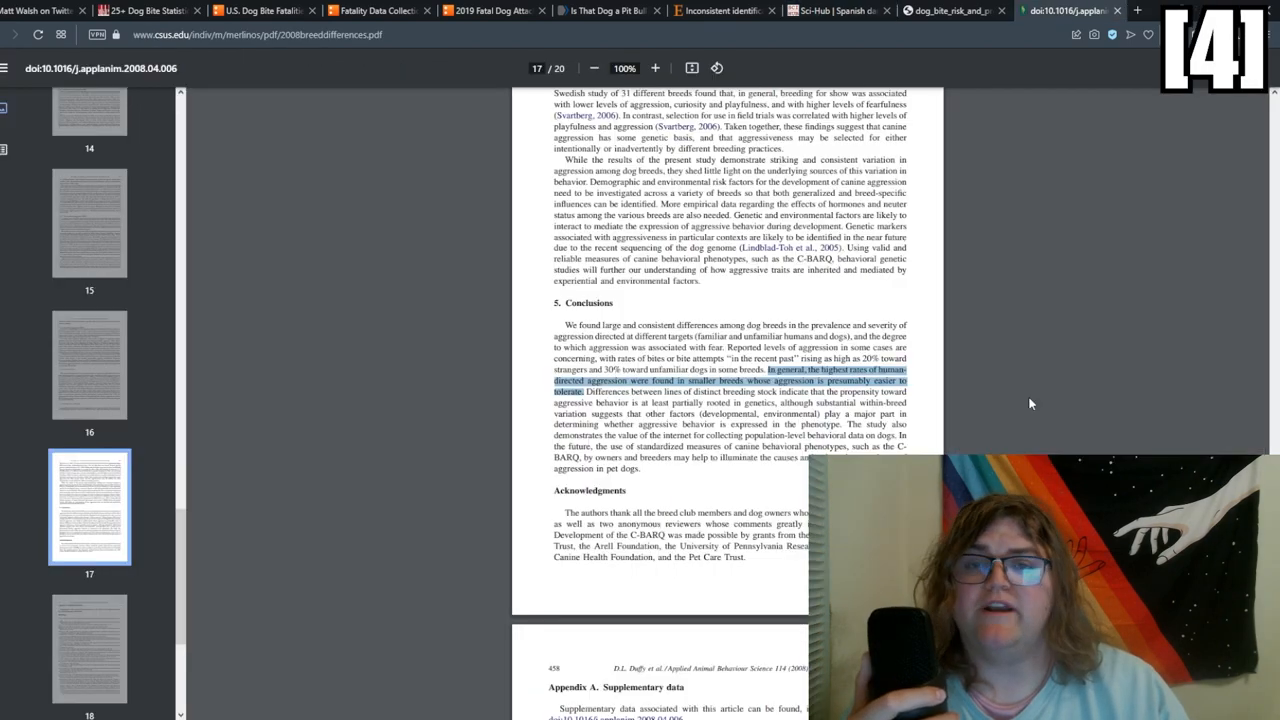